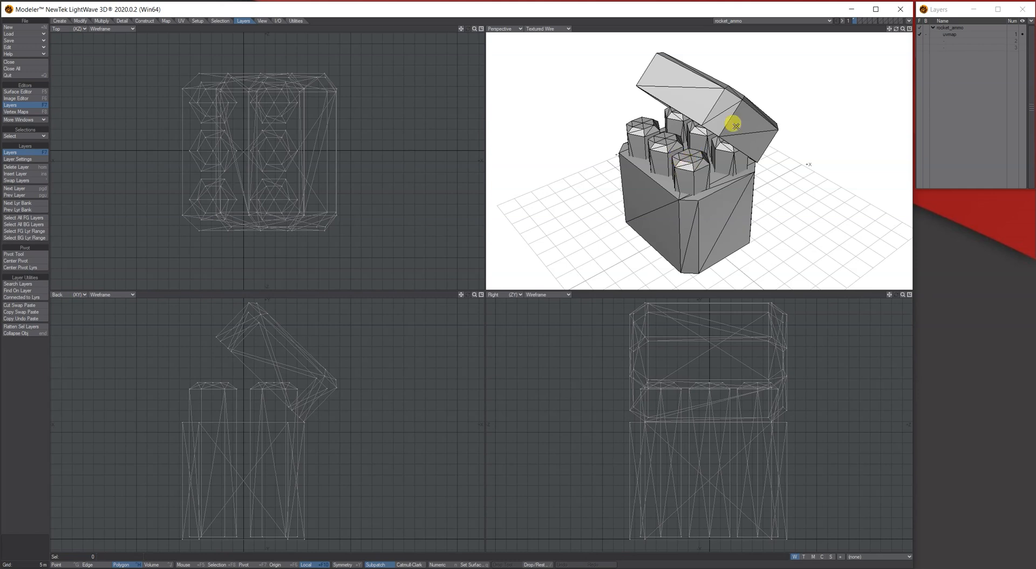
mouse_move(617, 186)
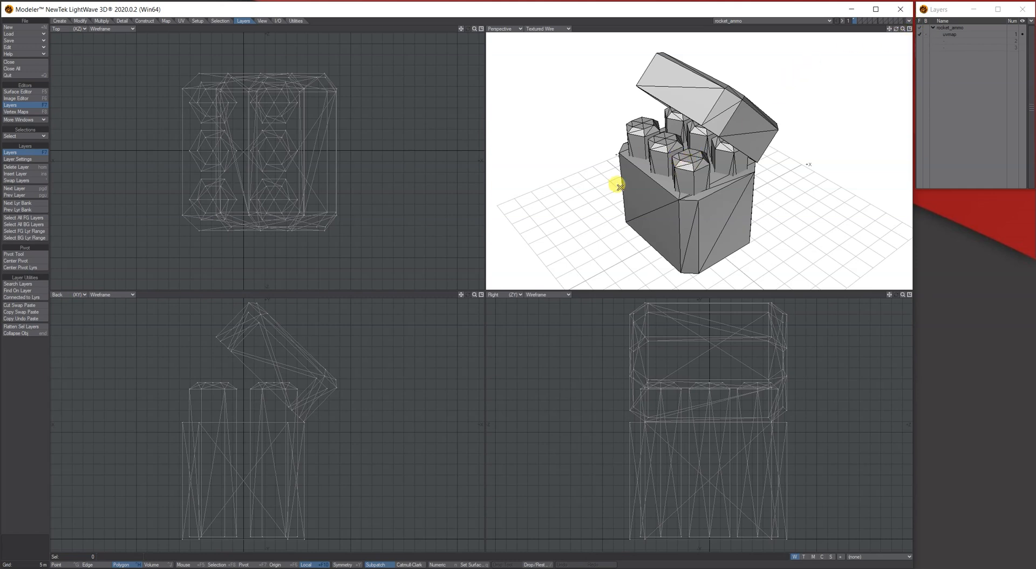
mouse_move(680, 169)
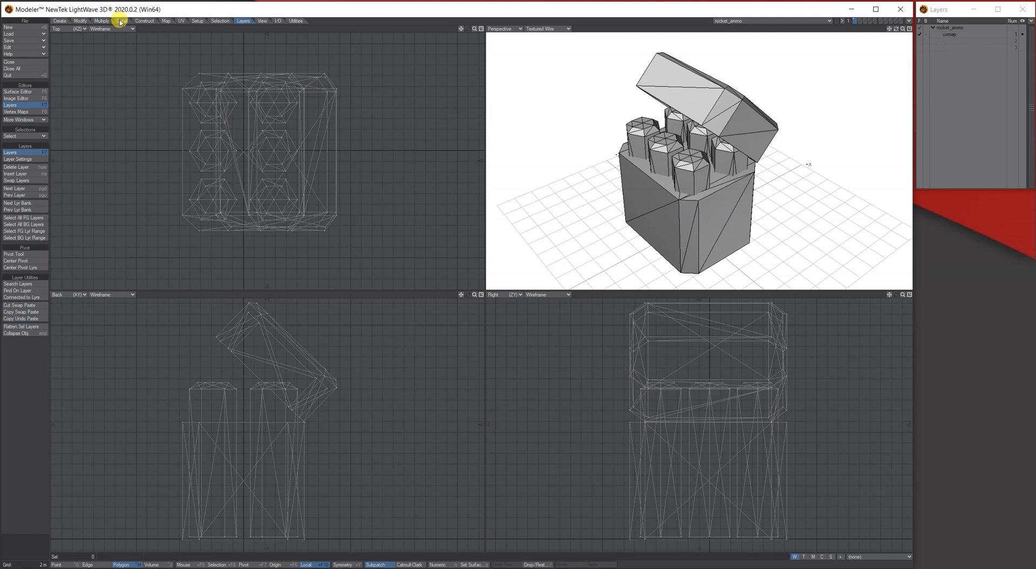
Merge the crate's overlapping points with Merge Points using Automatic range.
click(123, 20)
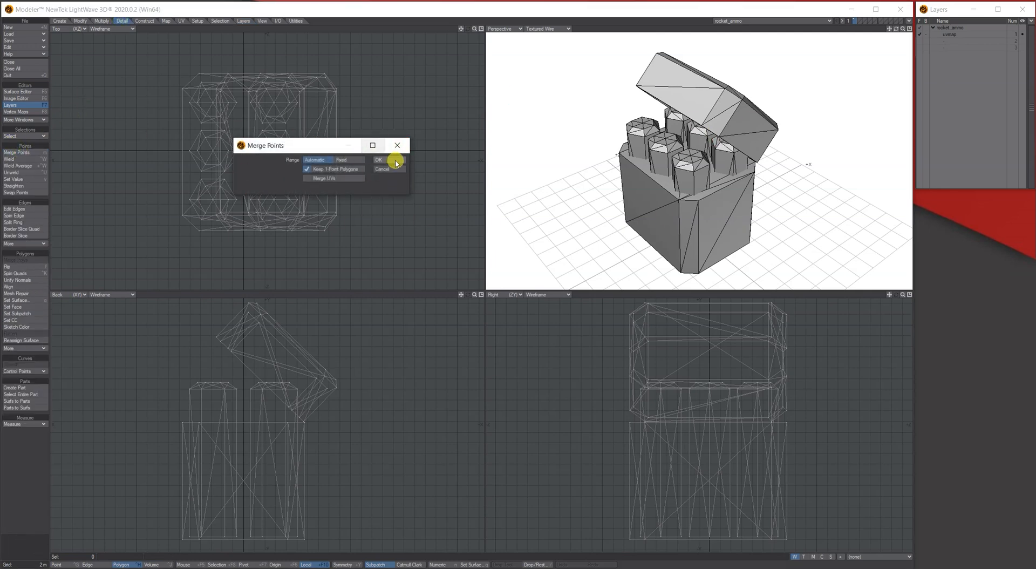
click(378, 159)
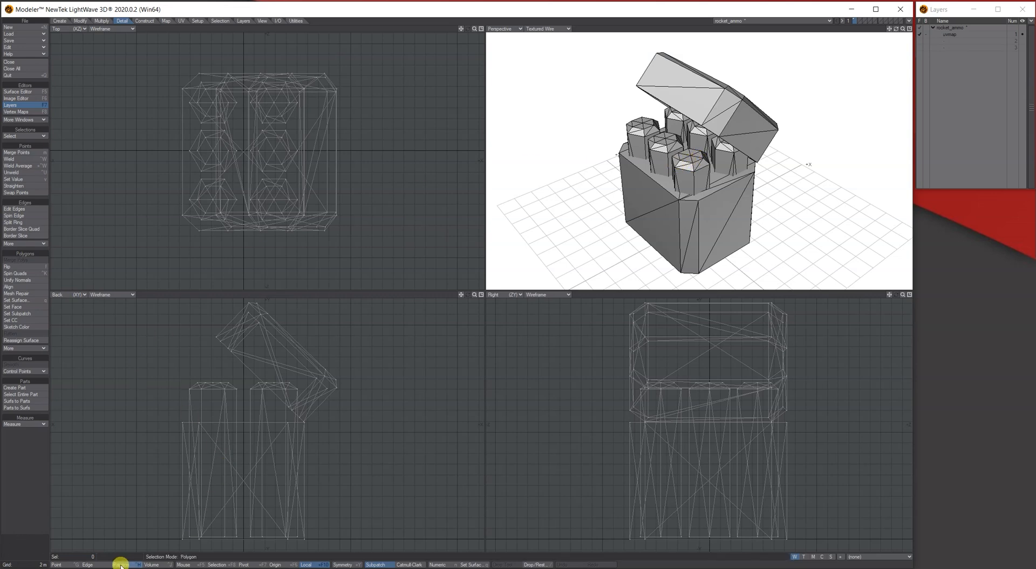
Select the whole first rocket in Polygon mode and make it part 'R1'.
click(685, 157)
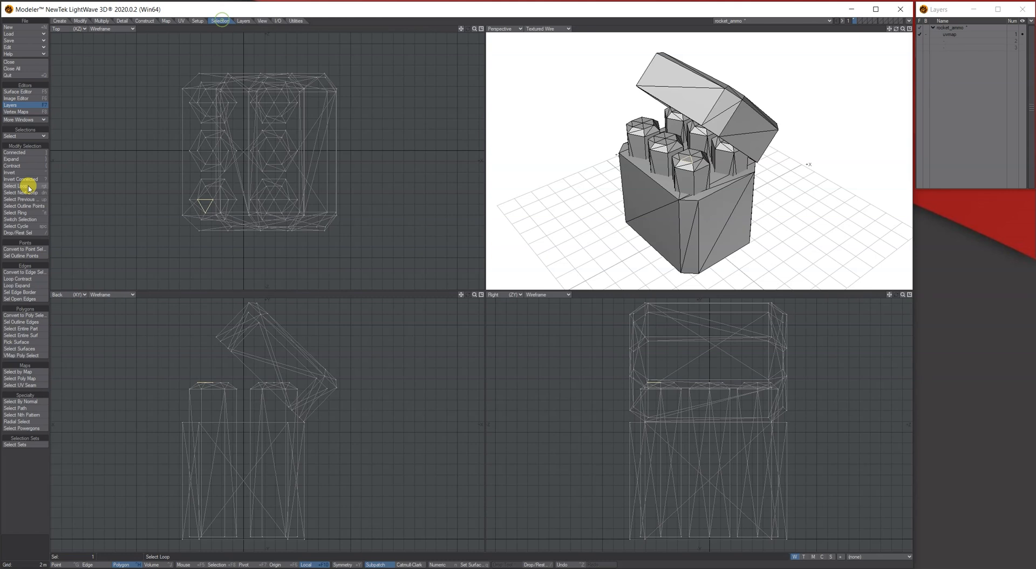
click(15, 185)
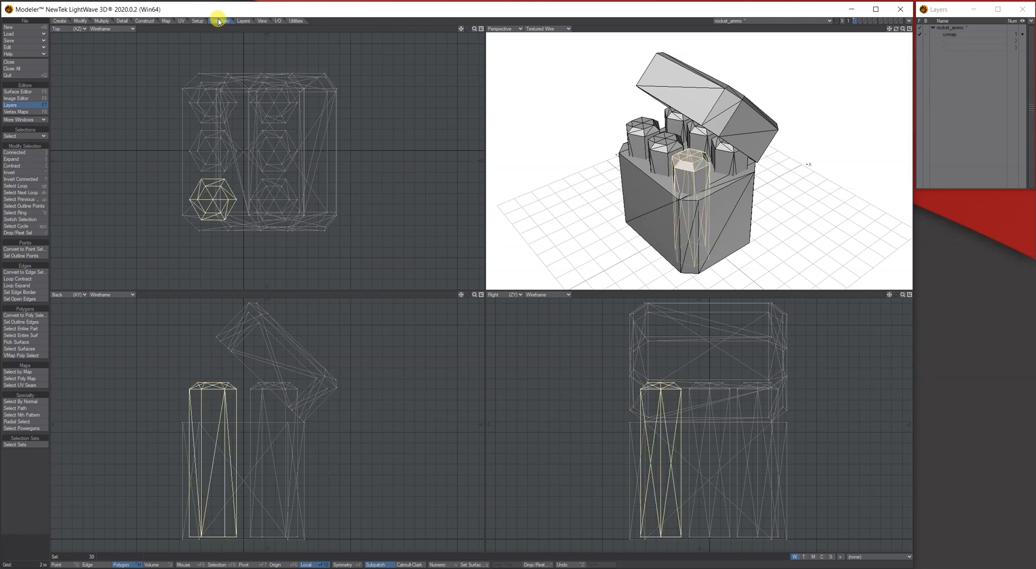
click(242, 21)
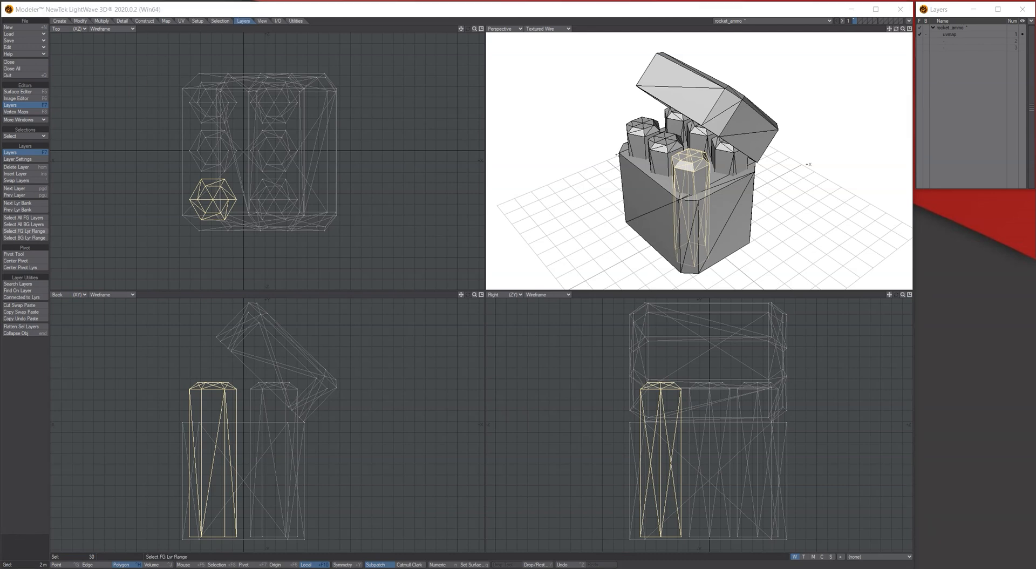
click(123, 20)
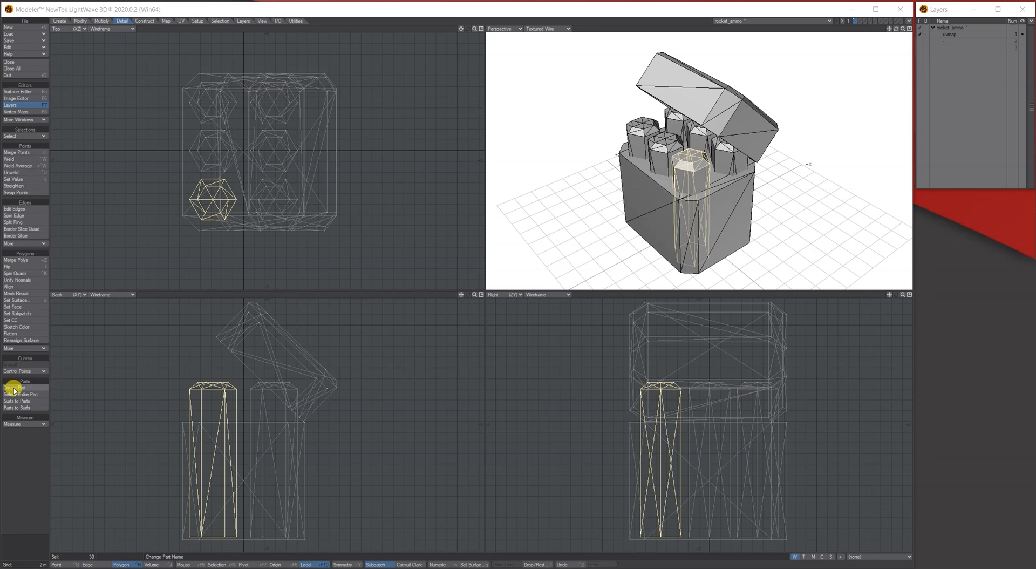
click(15, 388)
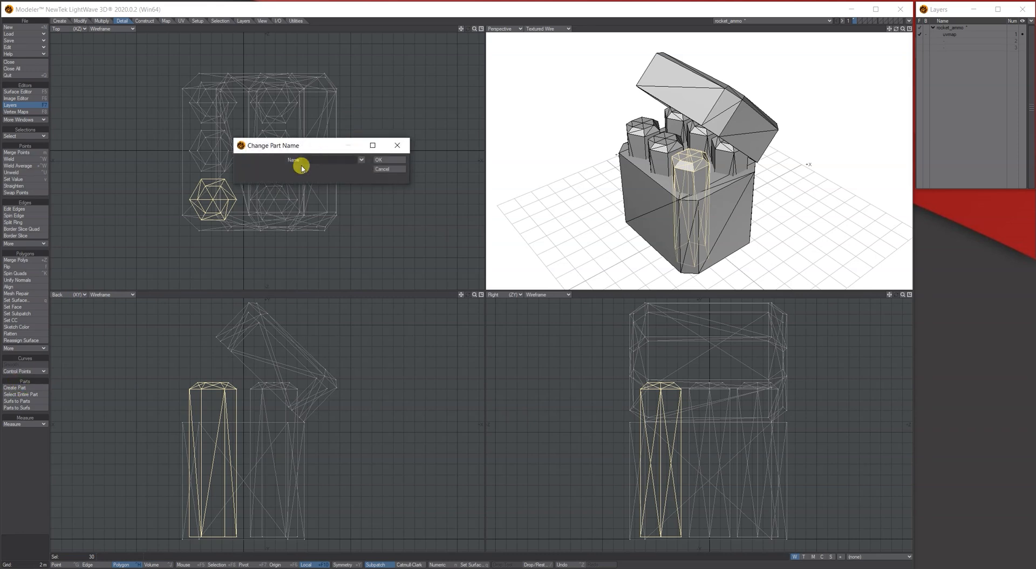
text(R1)
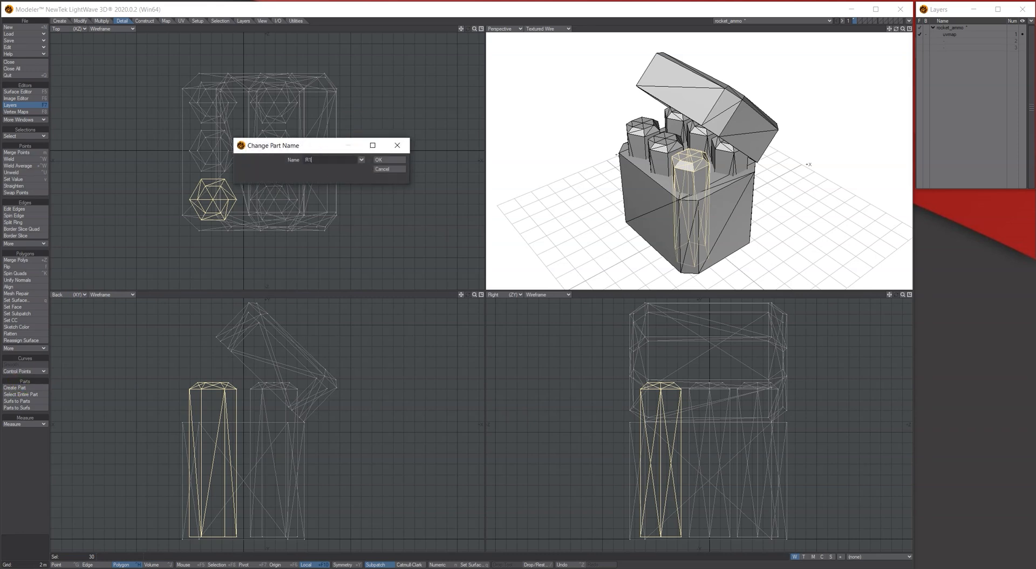
click(389, 159)
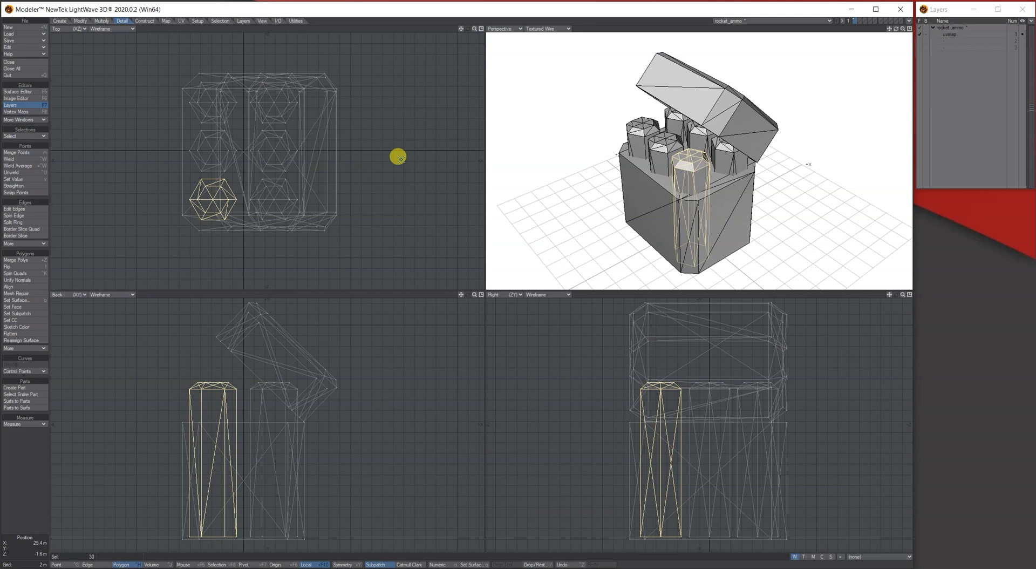
mouse_move(695, 154)
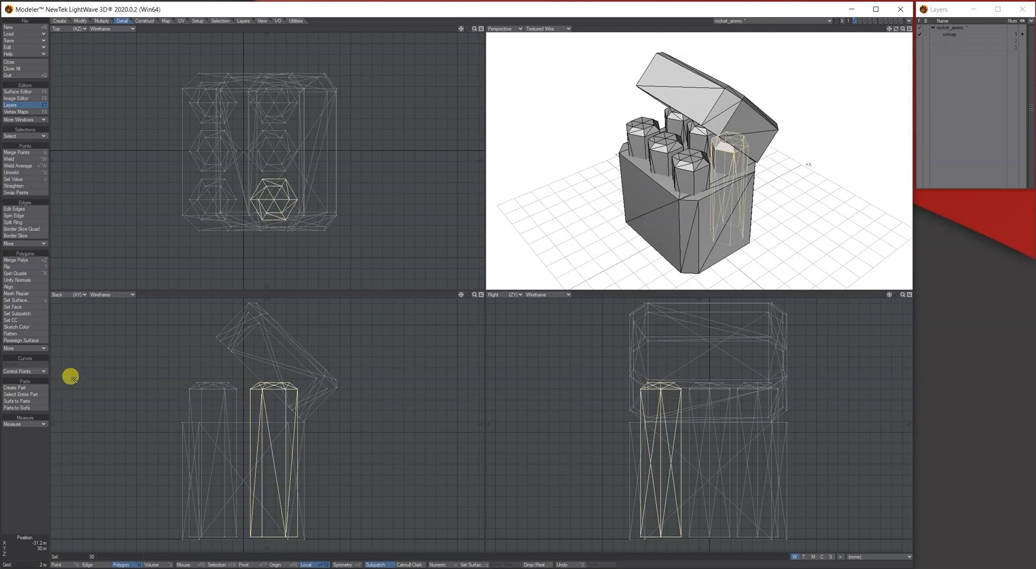
Make the second selected rocket a part named 'R2'.
click(15, 386)
text(R2)
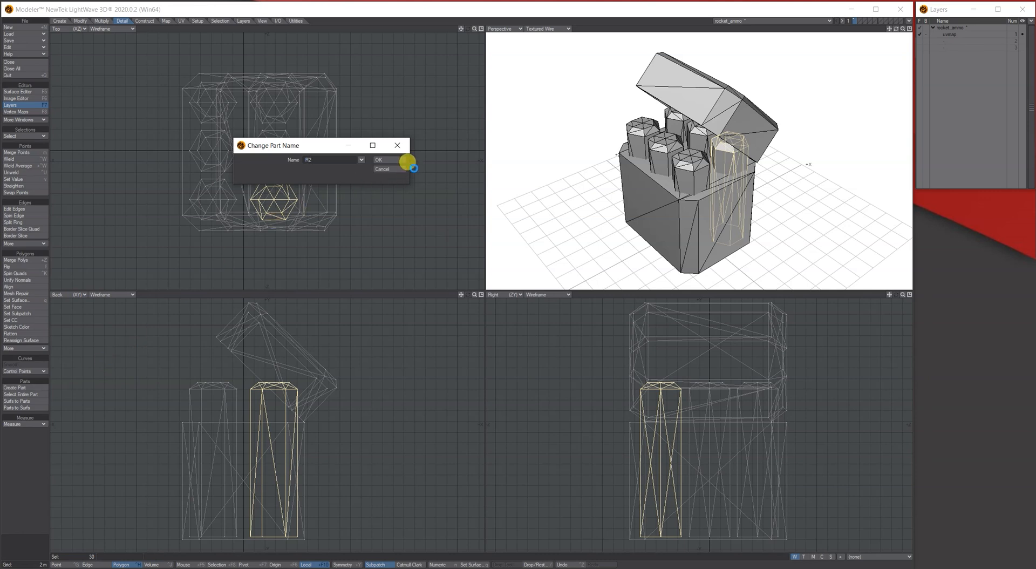
click(379, 159)
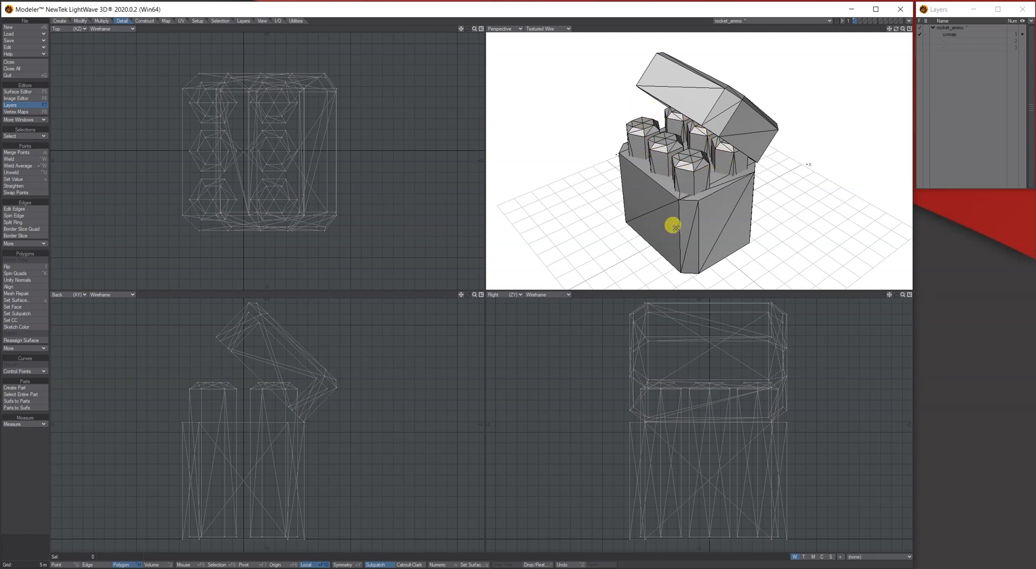
mouse_move(650, 165)
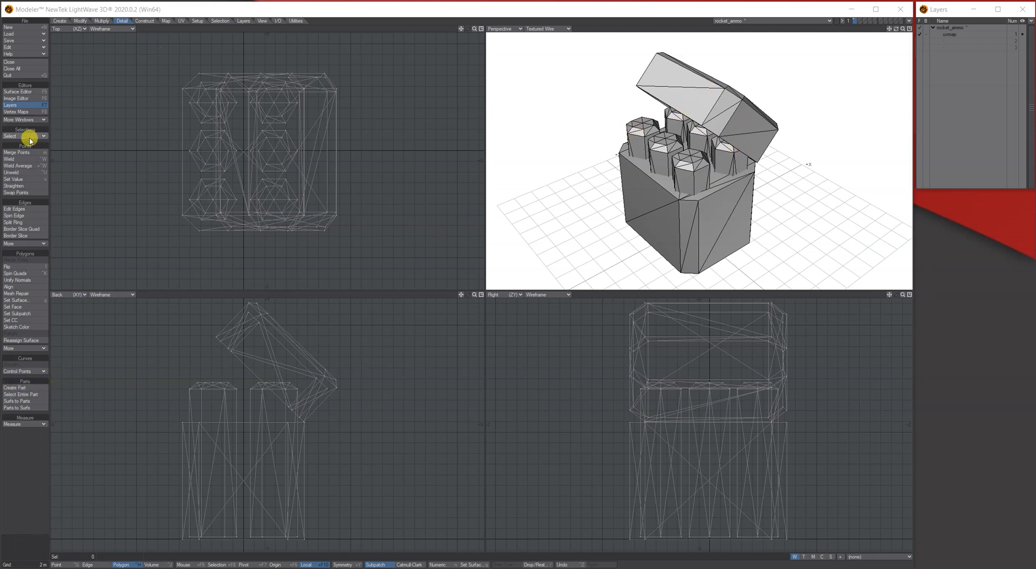
Open the More Windows dropdown list in the left toolbar.
click(19, 120)
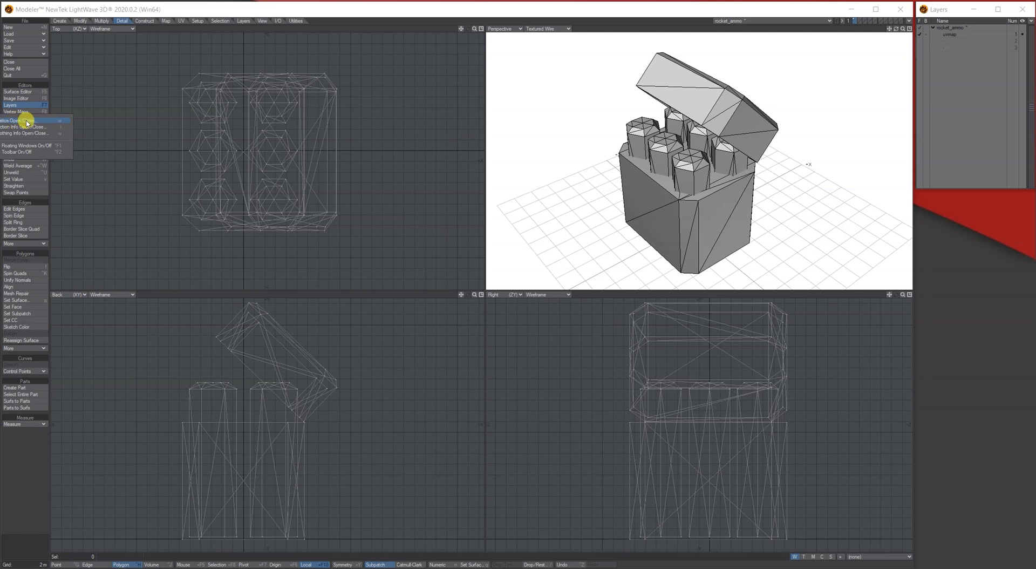
Open Polygon Statistics, select the 'Case top' part (76 polygons), then deselect it.
click(20, 126)
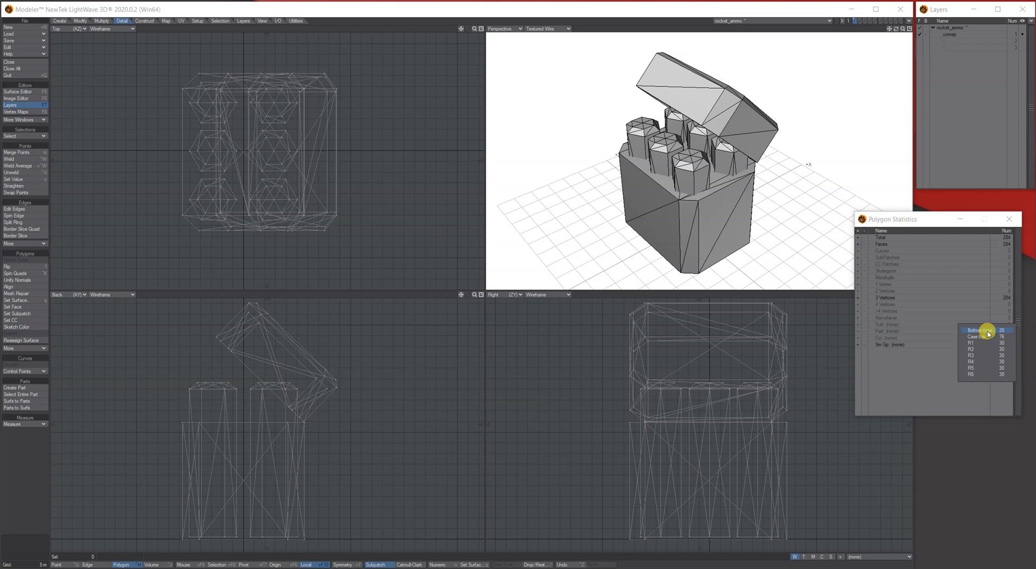
click(985, 336)
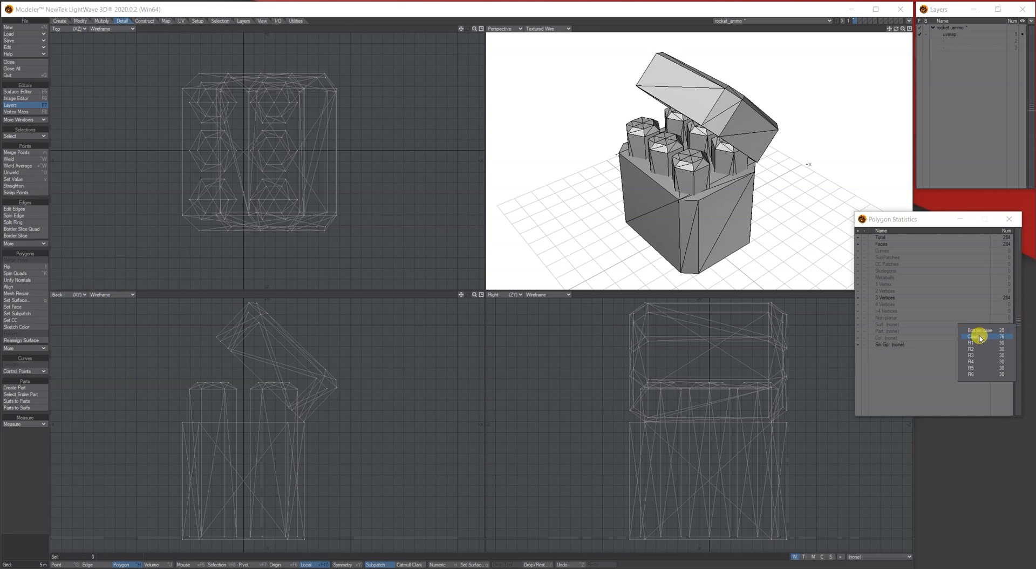
click(986, 336)
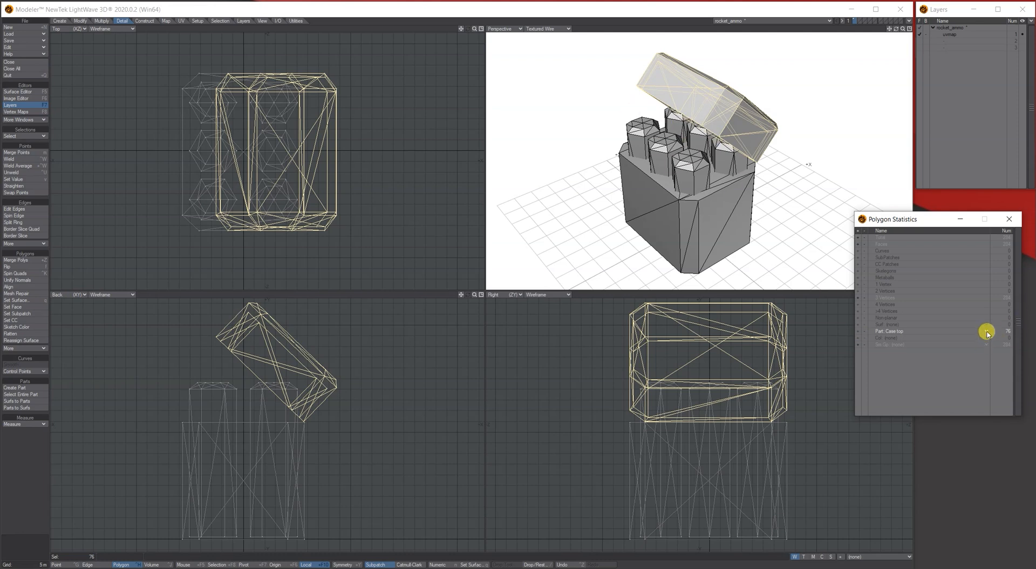
click(989, 334)
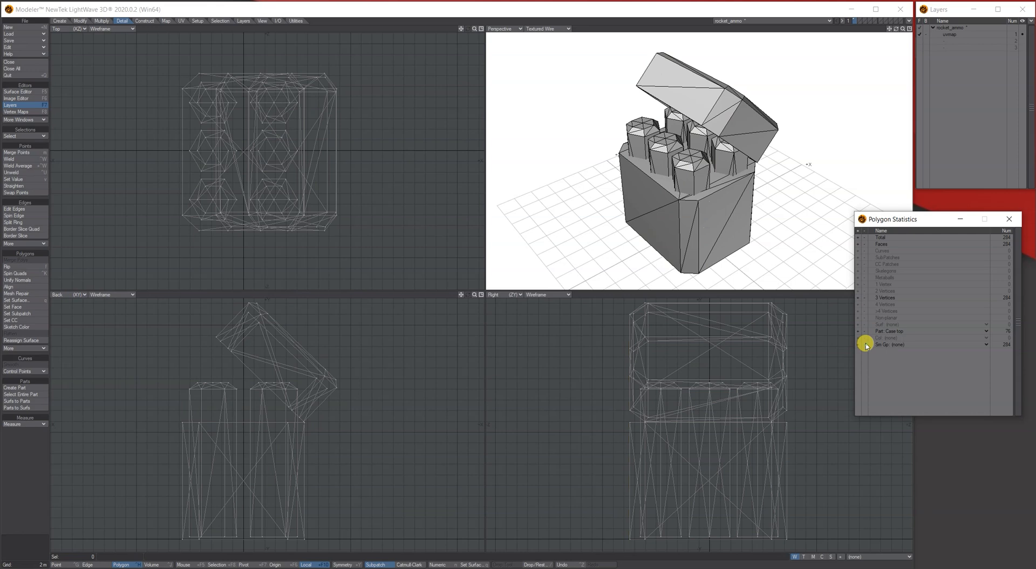
mouse_move(819, 323)
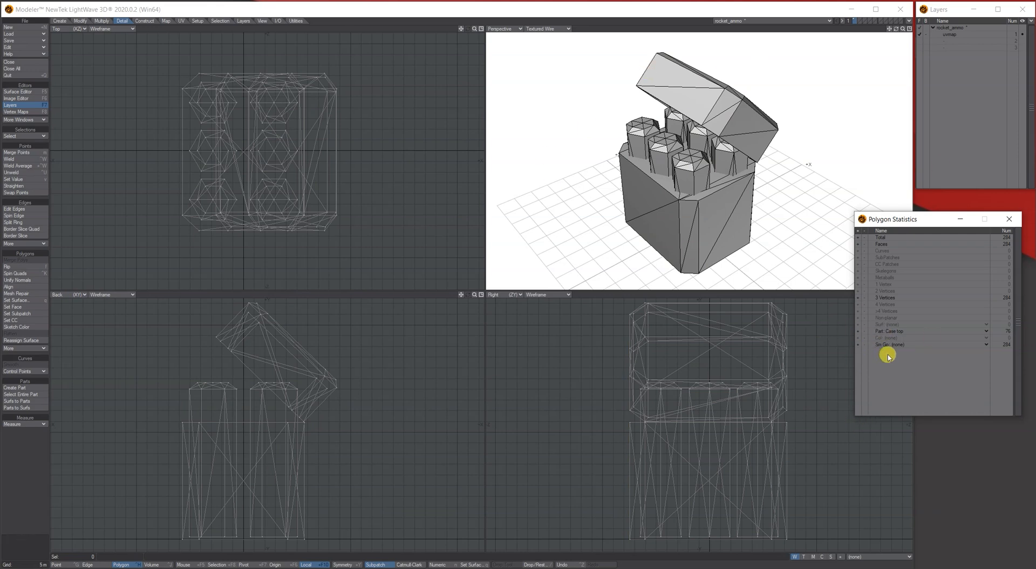
mouse_move(923, 70)
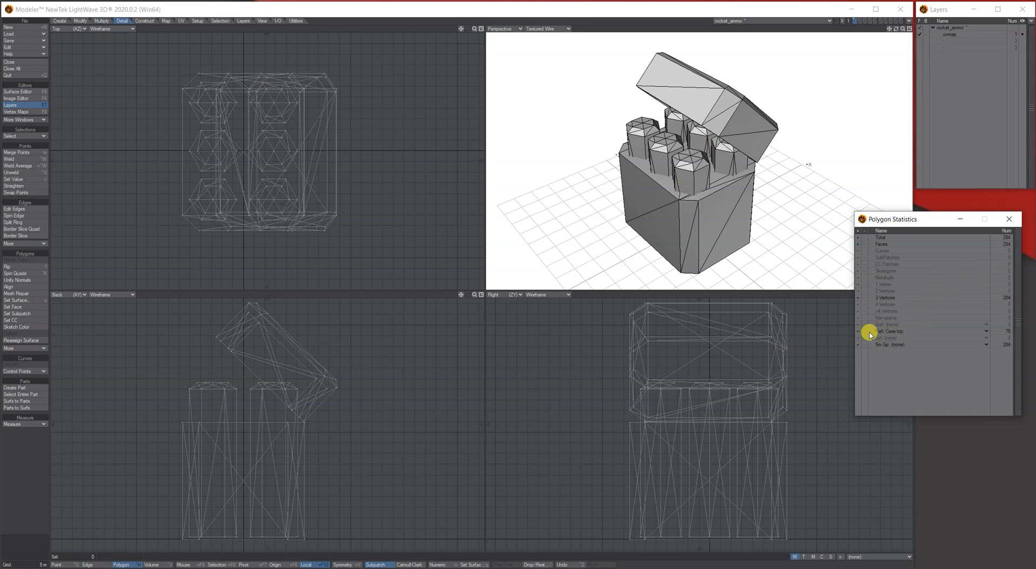
mouse_move(990, 331)
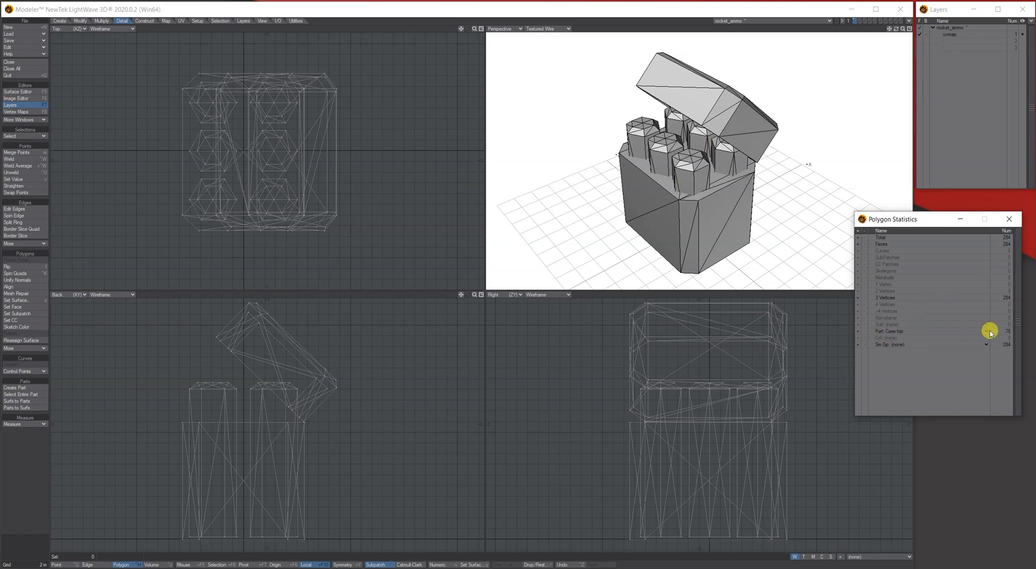
Choose part R2 in the Polygon Statistics Part dropdown to select its 30 polygons.
click(968, 331)
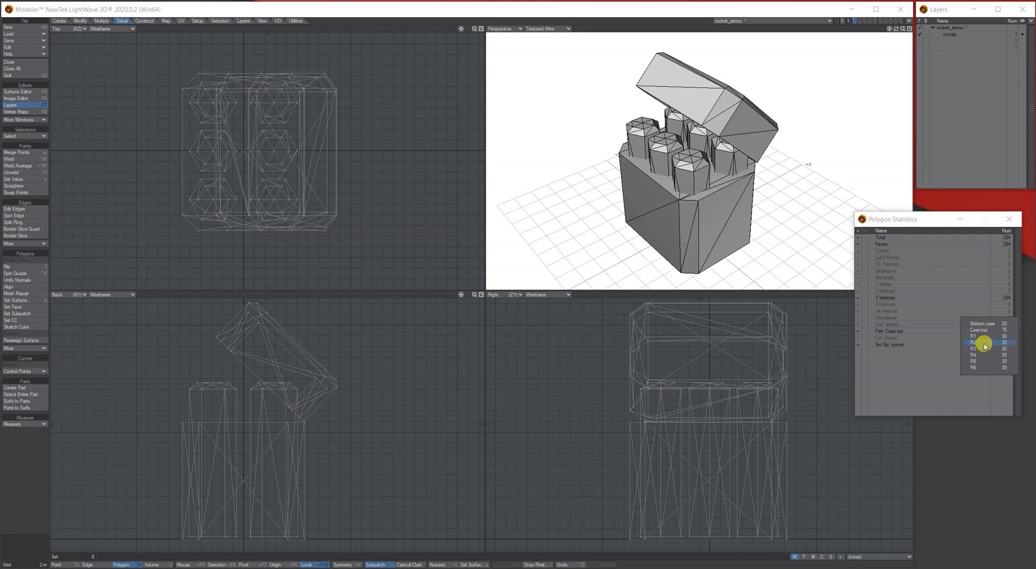
click(981, 330)
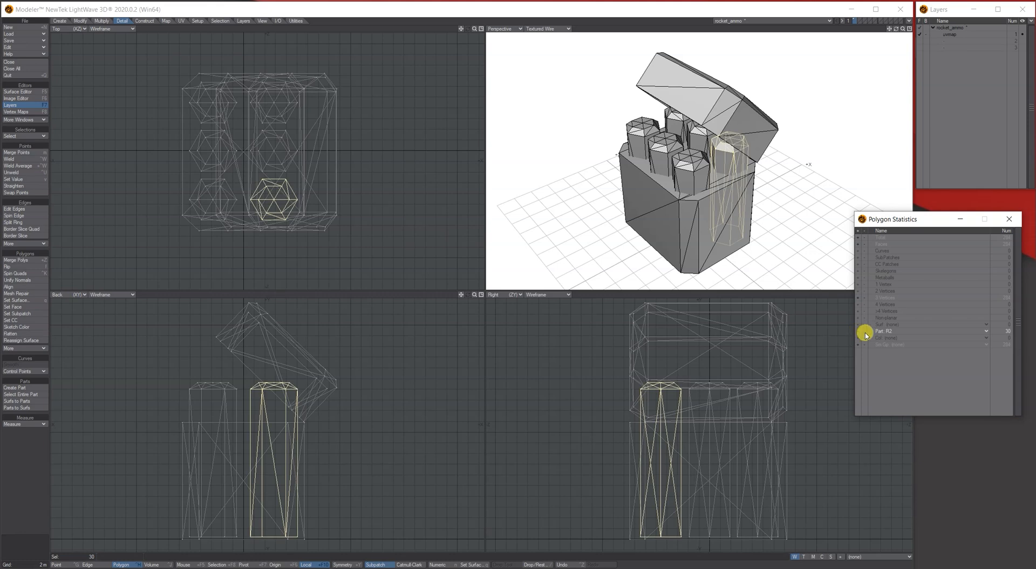
mouse_move(906, 333)
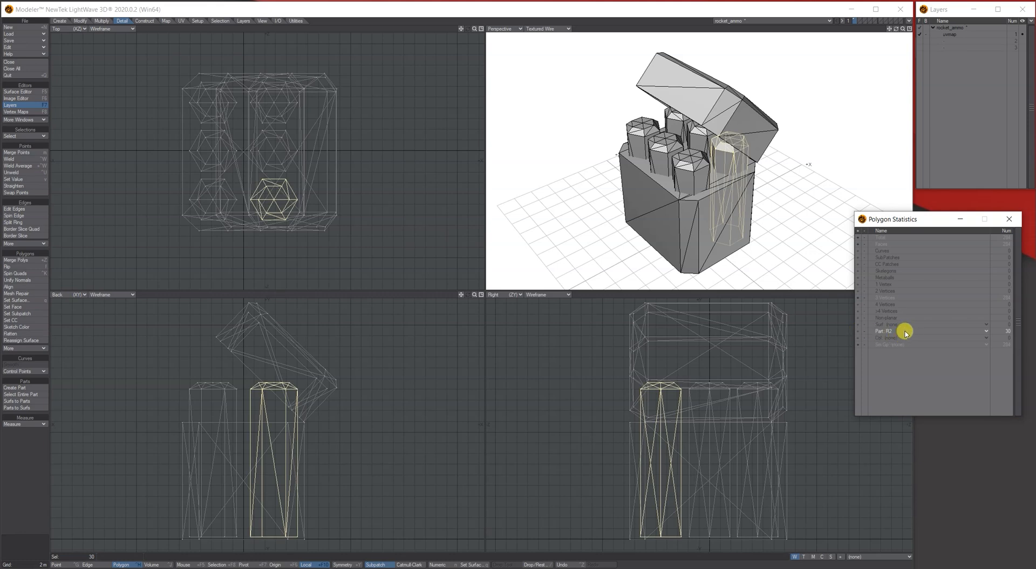